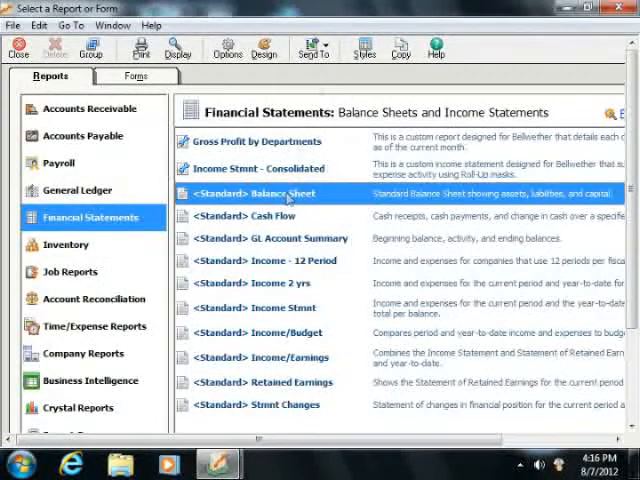
mouse_move(312, 48)
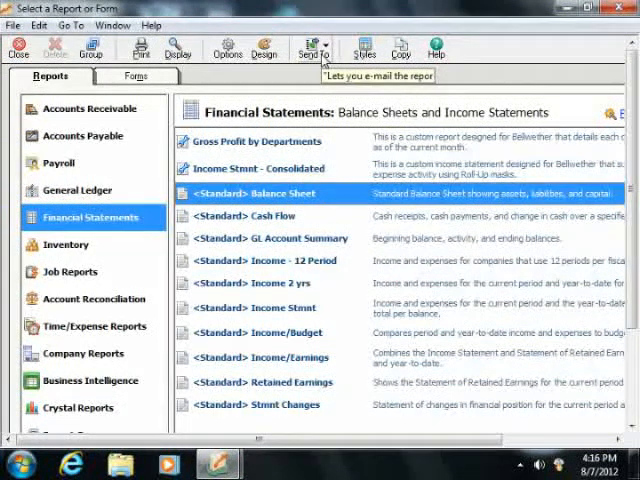
Step: Choose the <Standard> Balance Sheet under Financial Statements as the report to copy
click(312, 48)
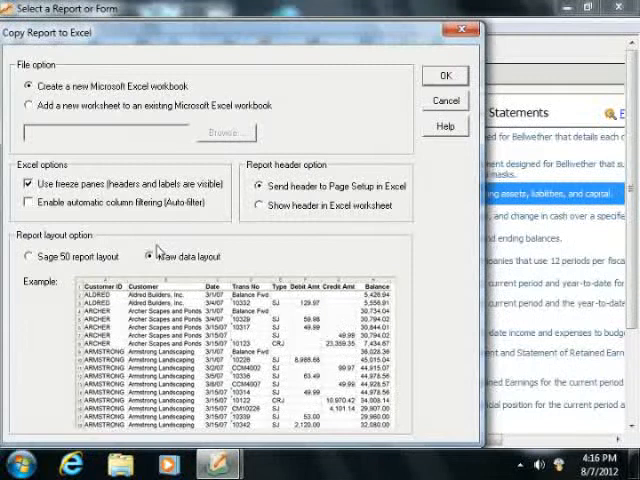
Step: Copy the balance sheet to a new Excel workbook in Raw data layout and start the export
click(32, 108)
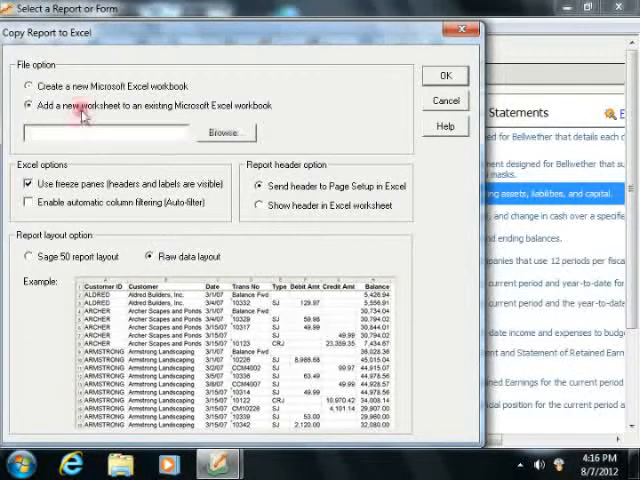
click(30, 86)
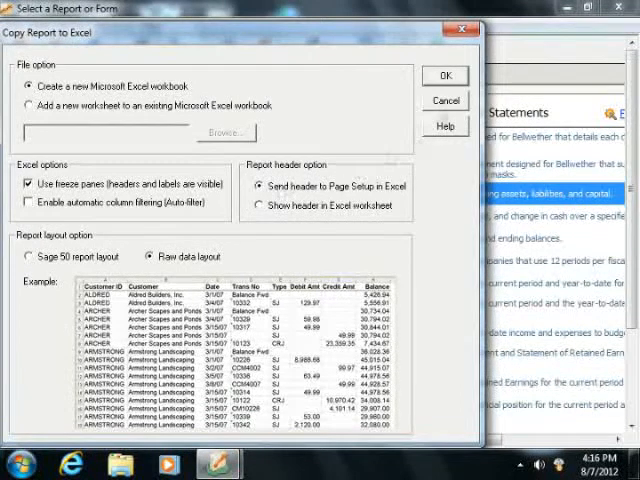
click(448, 76)
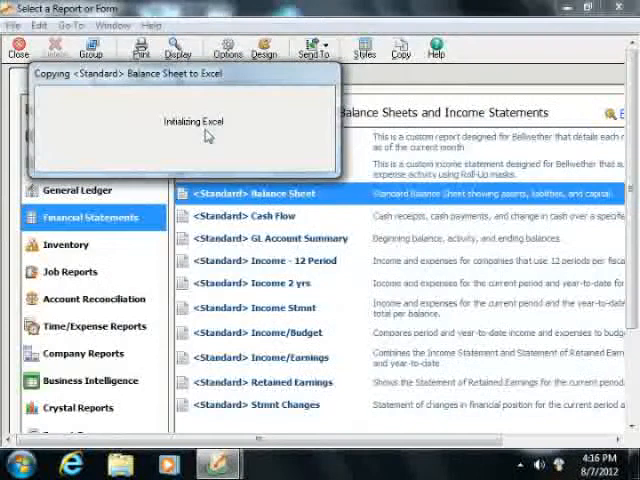